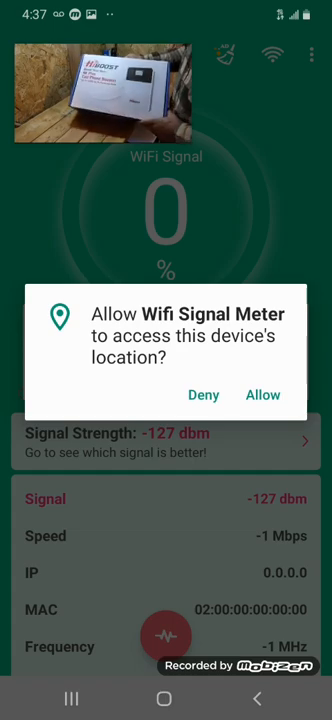
# Step: Allow Wifi Signal Meter to access the device's location
pyautogui.click(262, 394)
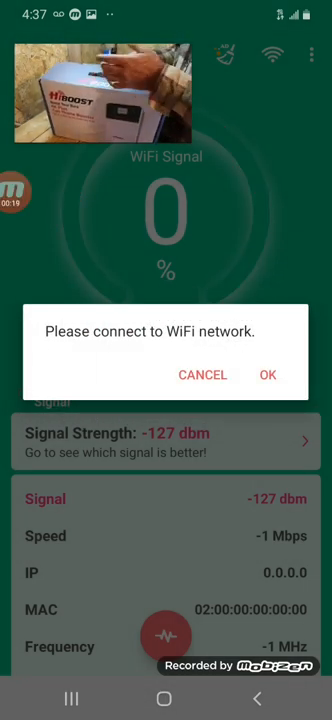
# Step: Accept the connect-to-WiFi prompt and switch the Wi-Fi toggle on in Settings
pyautogui.click(267, 374)
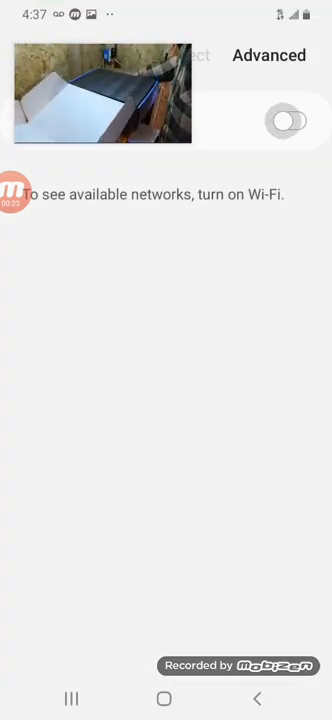
pyautogui.click(293, 121)
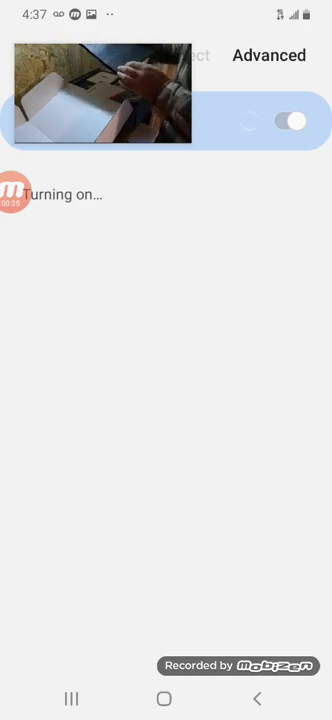
pyautogui.click(296, 122)
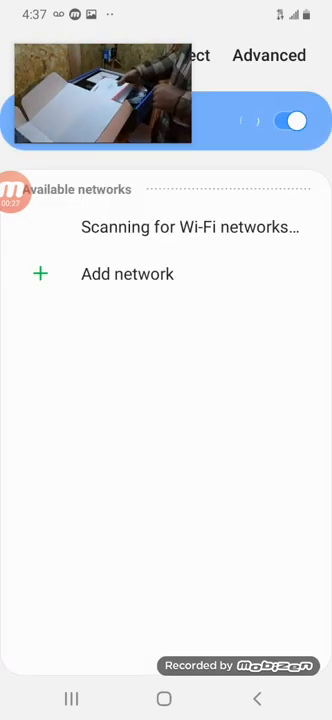